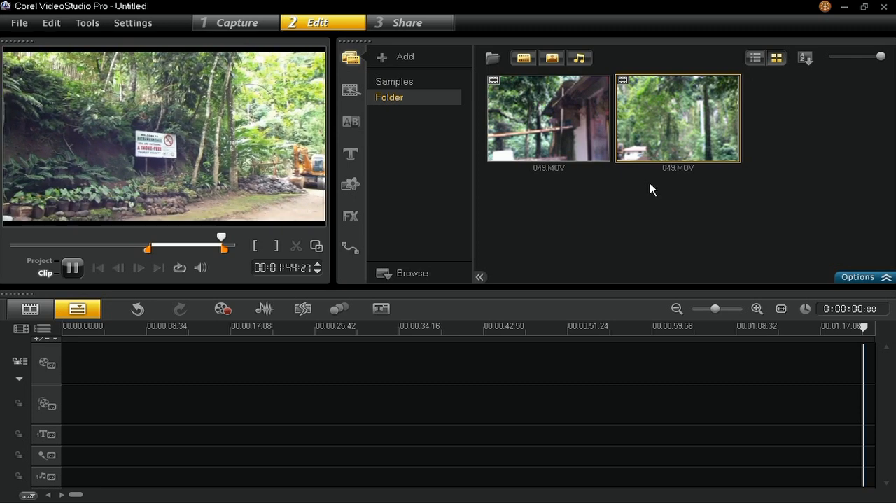
Pause the 049.MOV clip preview and open the Settings menu.
left_click(72, 267)
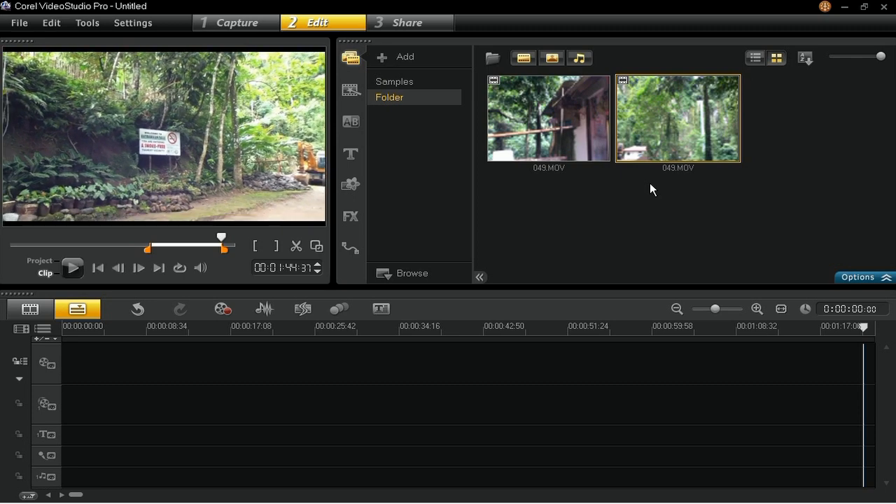
left_click(132, 22)
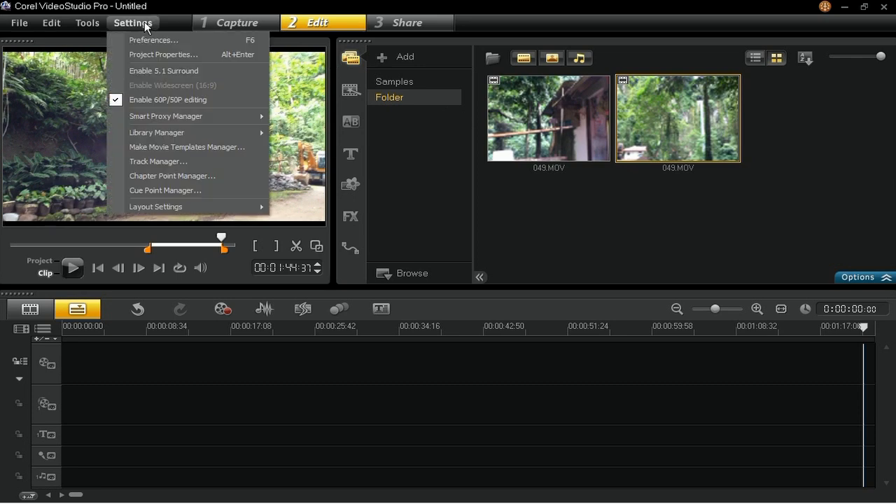
In Performance preferences, enable Smart Proxy and uncheck Auto generate proxy template.
left_click(154, 40)
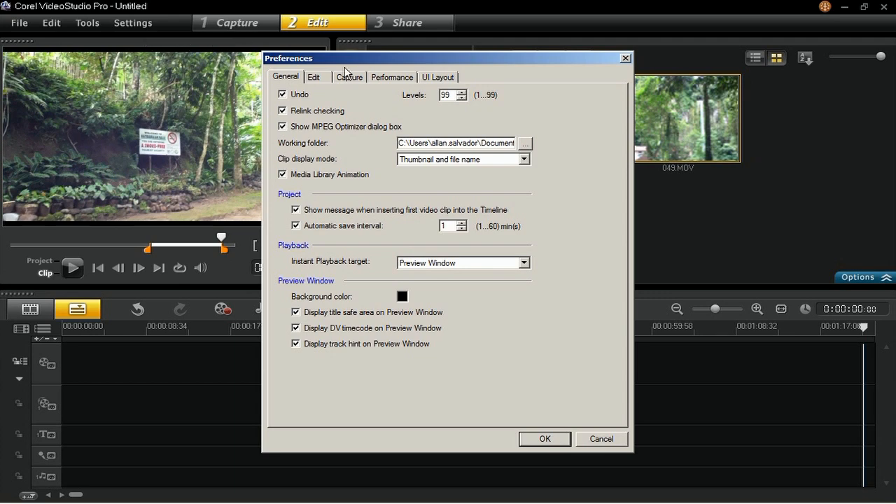
left_click(392, 77)
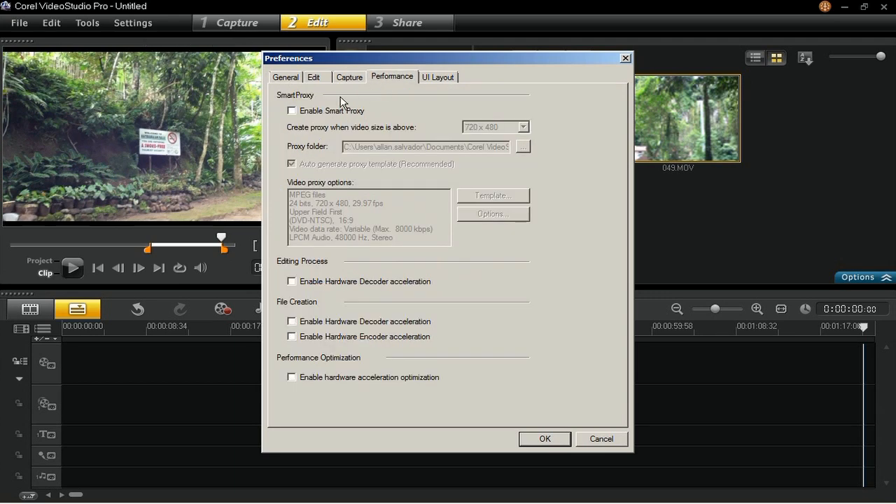
left_click(291, 111)
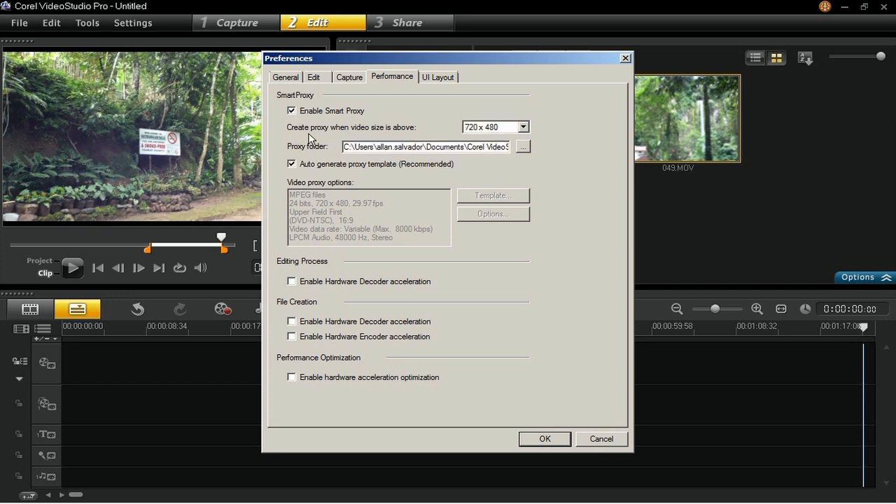
left_click(292, 164)
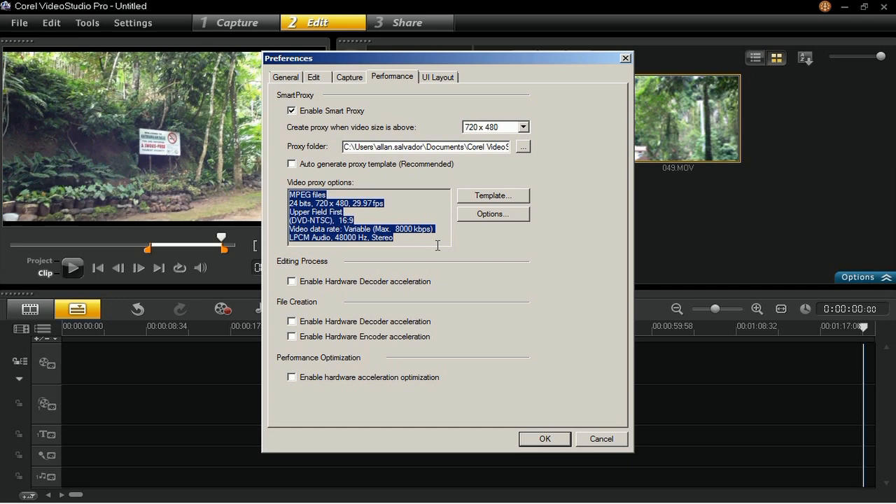
Re-enable auto proxy template, turn on hardware decoding, encoding and acceleration optimization, and apply.
left_click(291, 164)
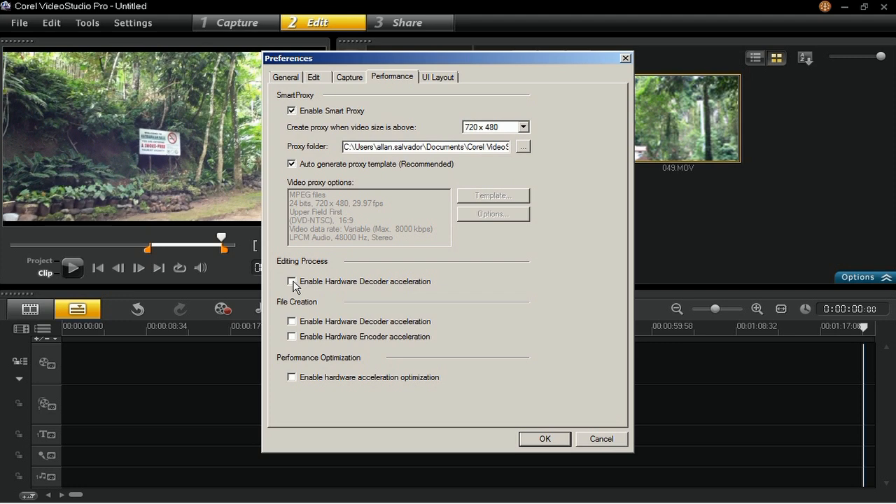
left_click(291, 282)
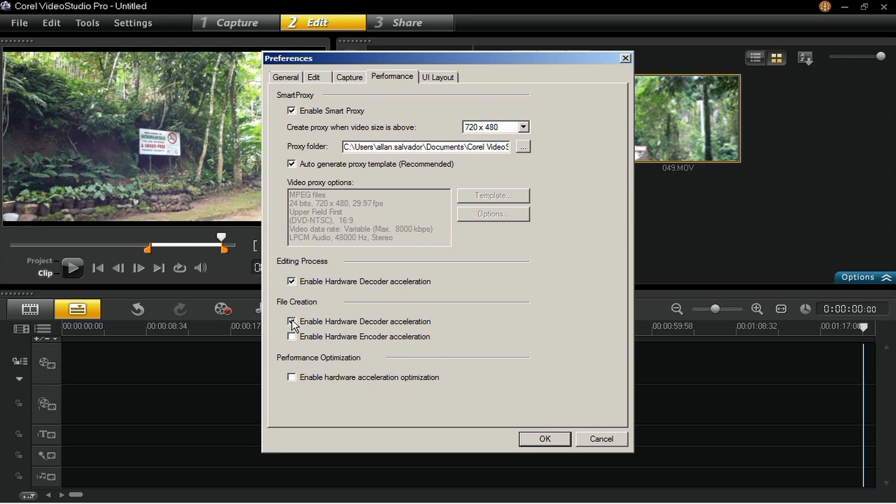
left_click(291, 321)
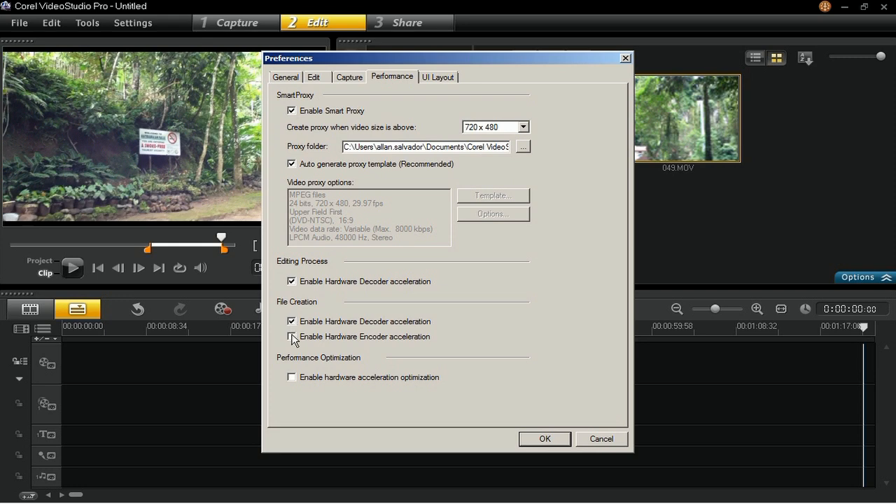
left_click(291, 337)
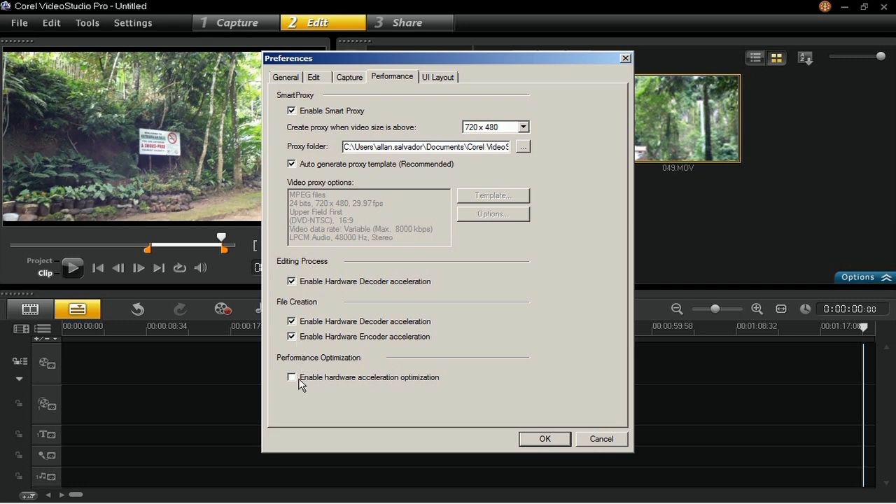
left_click(291, 377)
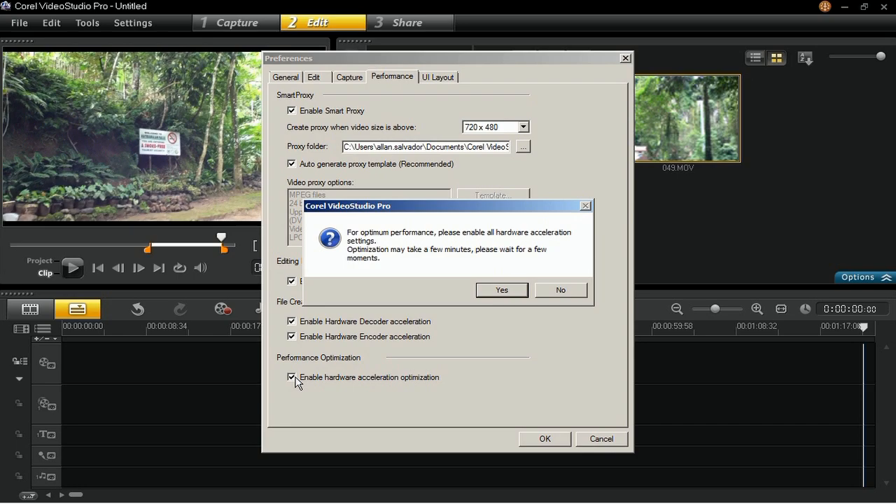
left_click(501, 289)
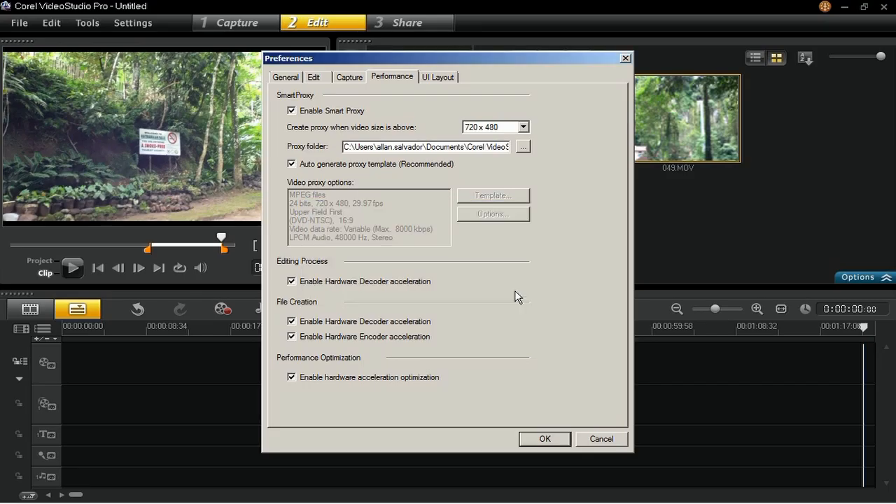
mouse_move(518, 297)
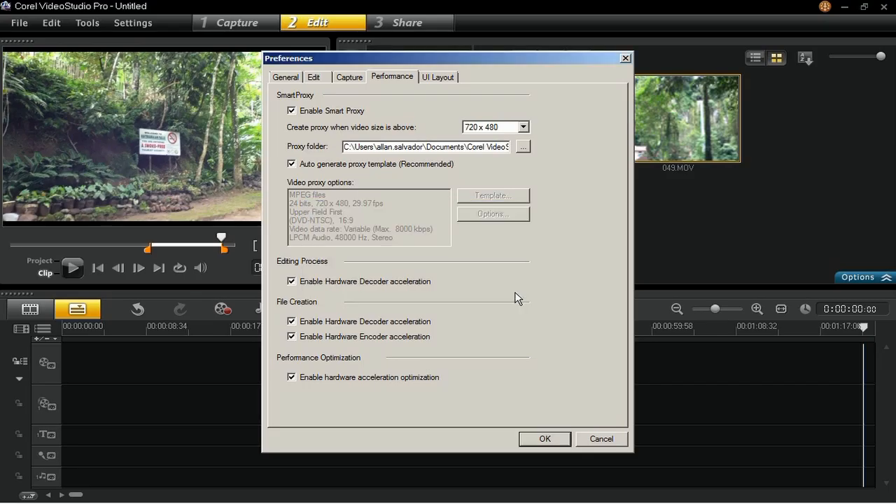
left_click(545, 438)
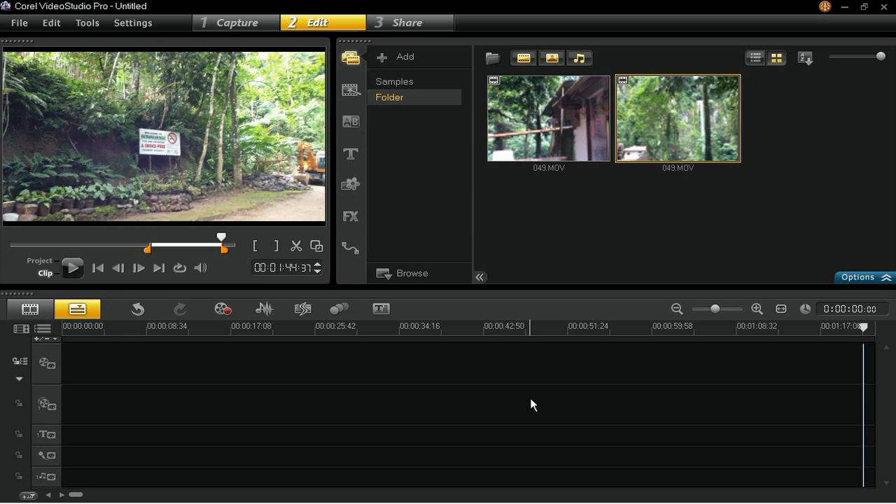
Open Project Properties and review the edit file format list, left at Microsoft AVI files.
left_click(133, 22)
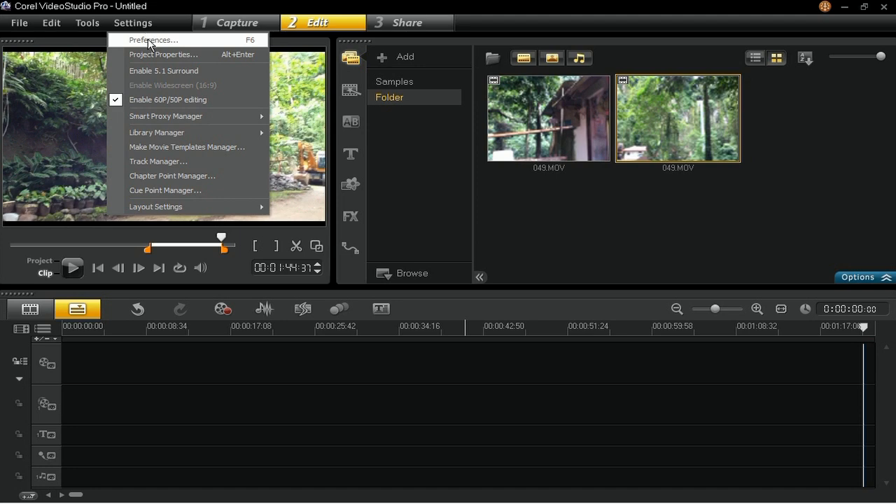
left_click(164, 55)
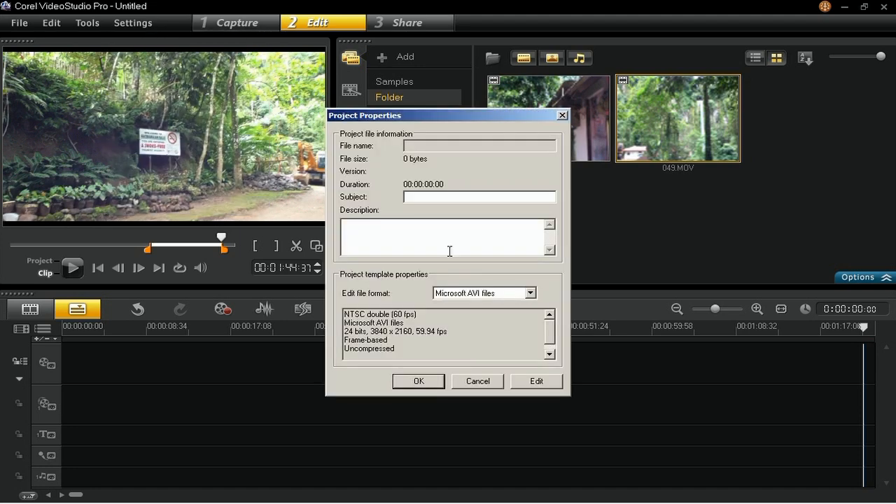
left_click(530, 292)
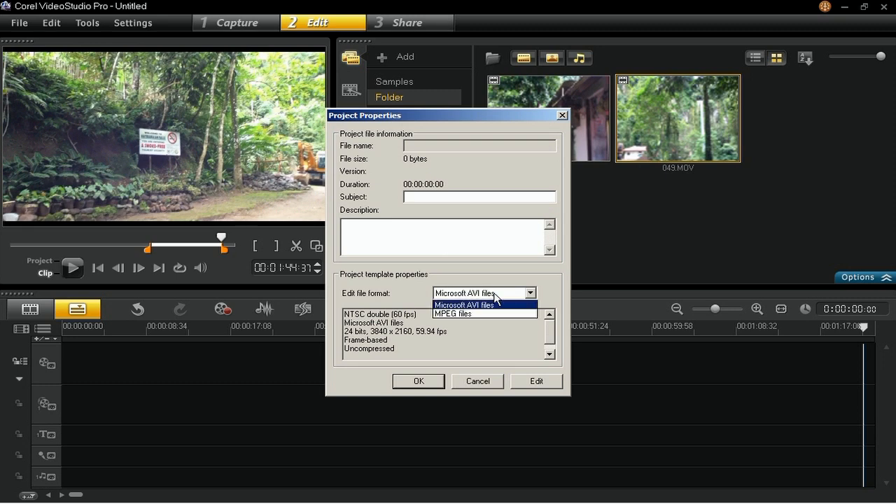
left_click(464, 304)
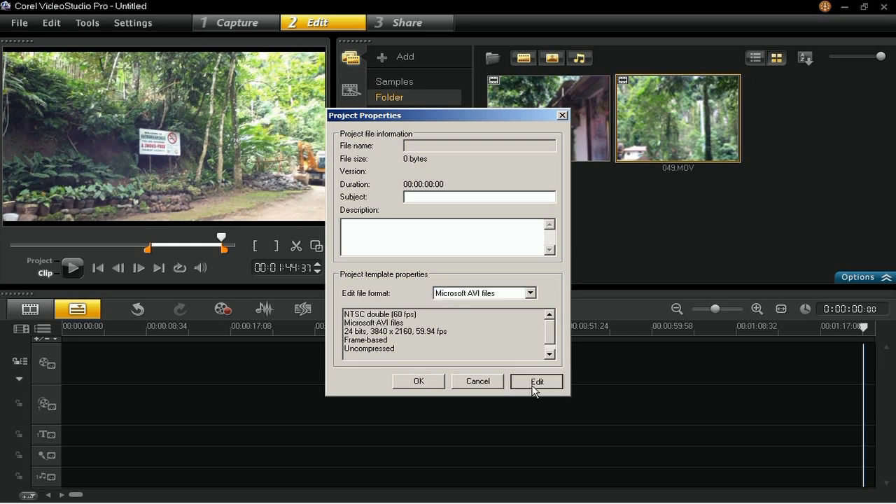
Set project options to 59.94 fps, frame-based, custom 3840x2160, accepting the cache warning.
left_click(536, 381)
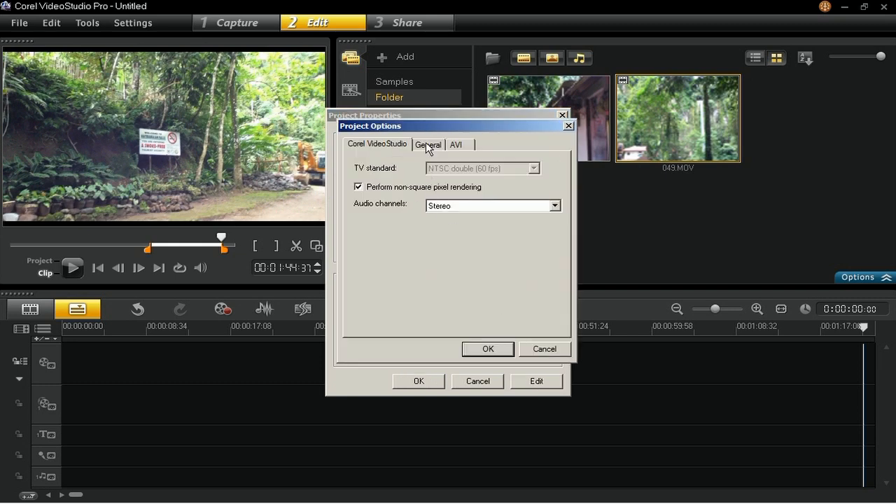
left_click(427, 144)
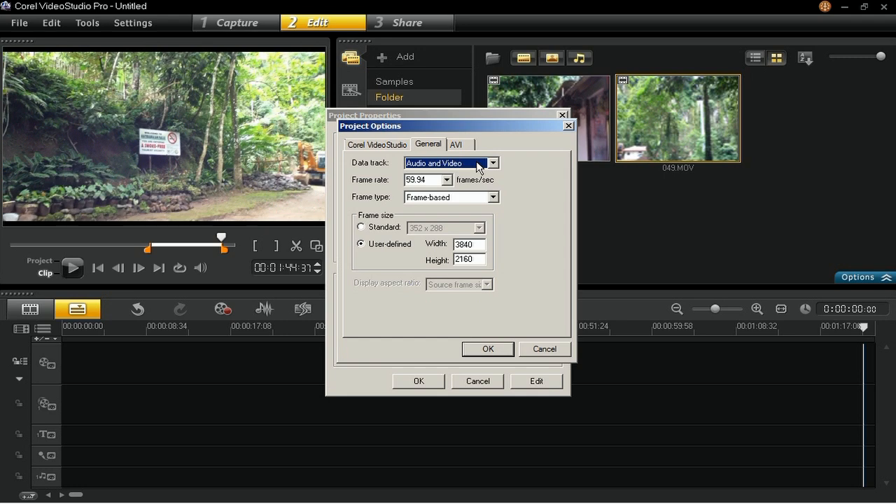
left_click(423, 180)
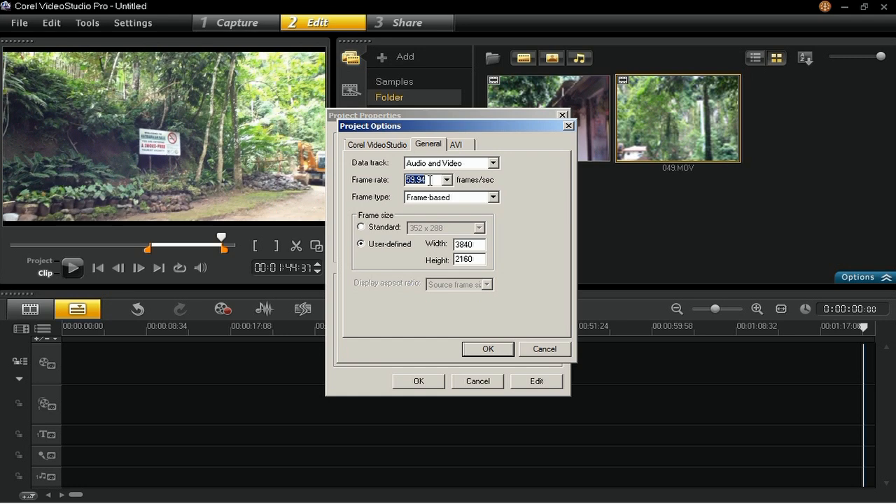
mouse_move(454, 204)
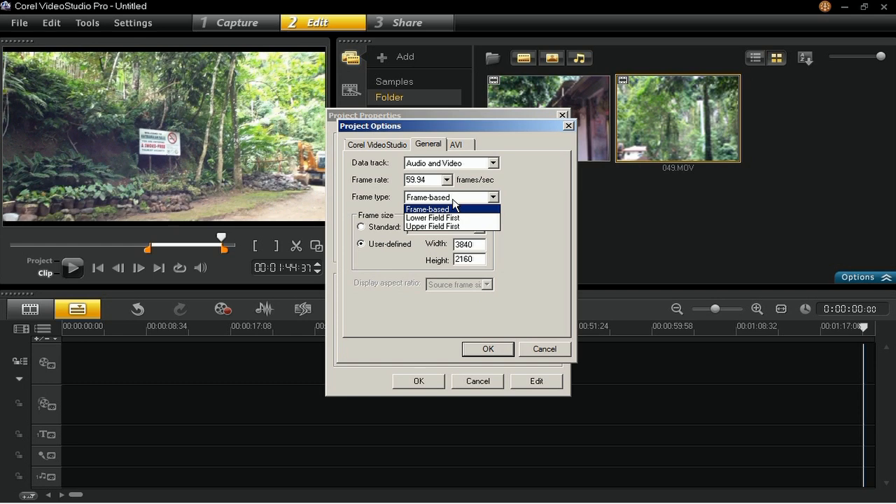
left_click(427, 209)
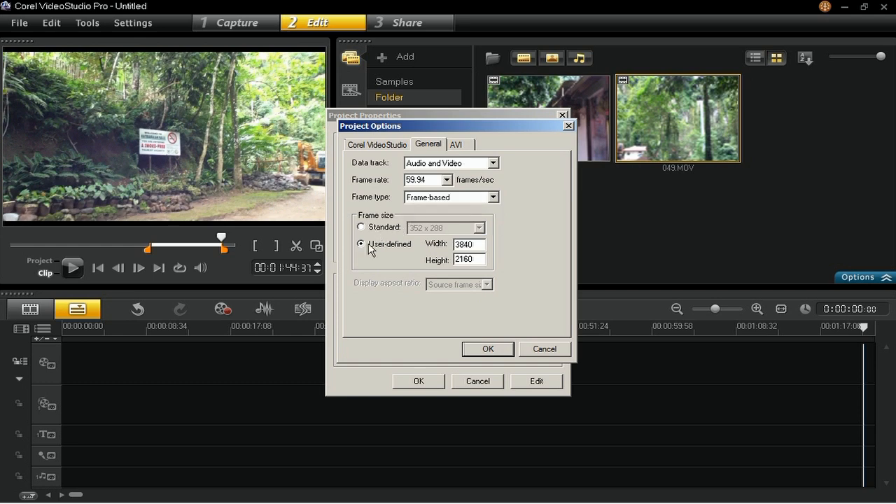
left_click(467, 244)
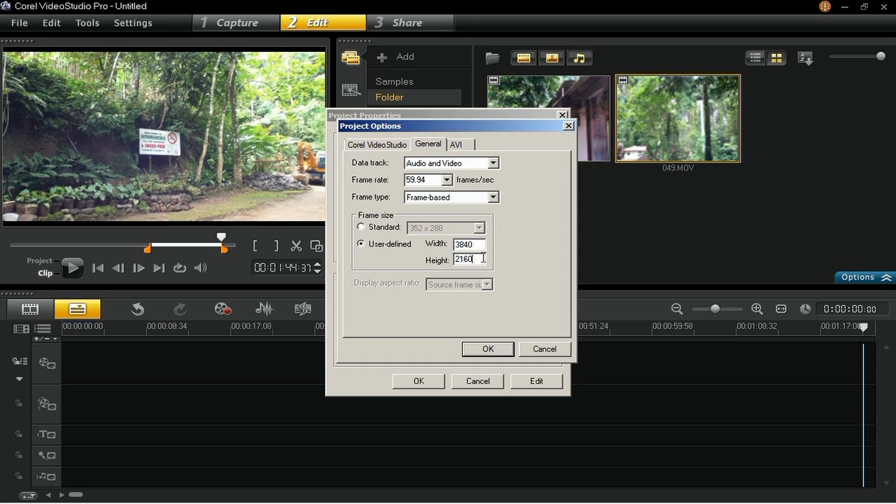
left_click(487, 349)
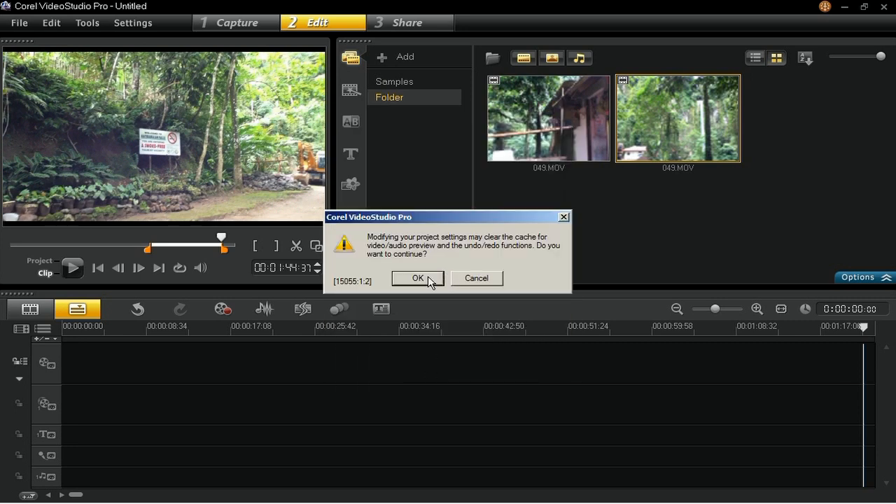
left_click(417, 278)
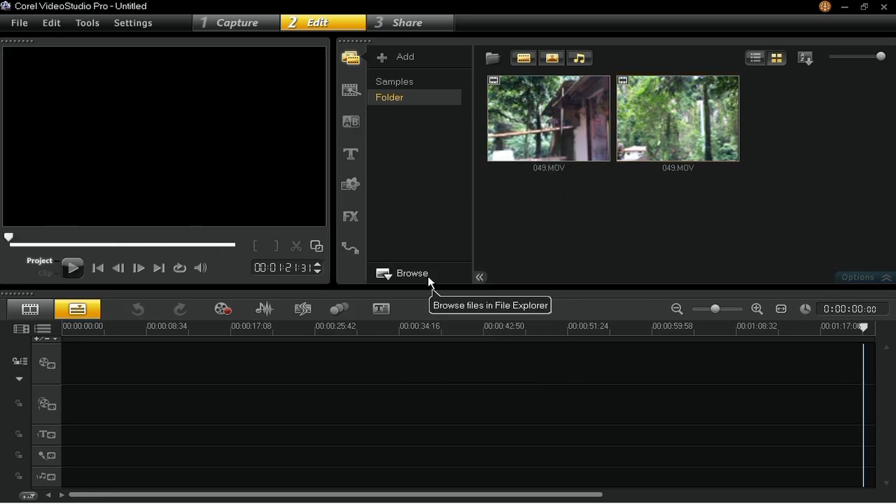
Put both 049.MOV clips on the video track and switch to Share.
left_click(548, 117)
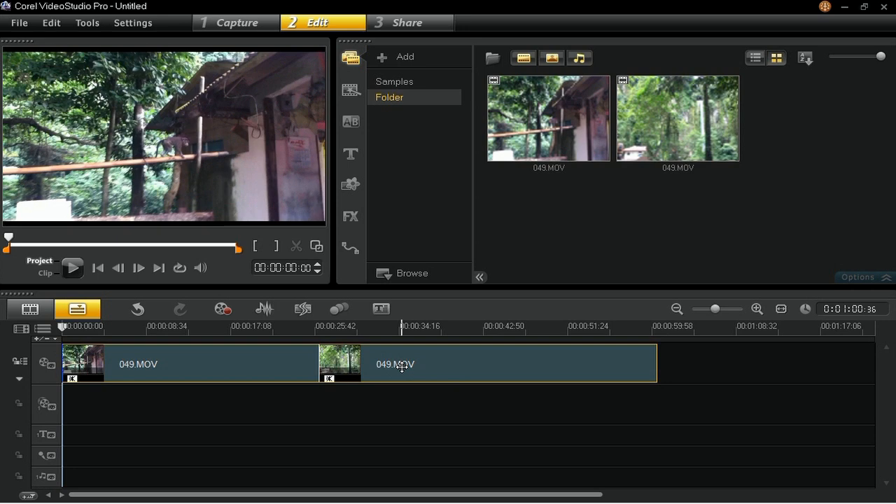
mouse_move(402, 45)
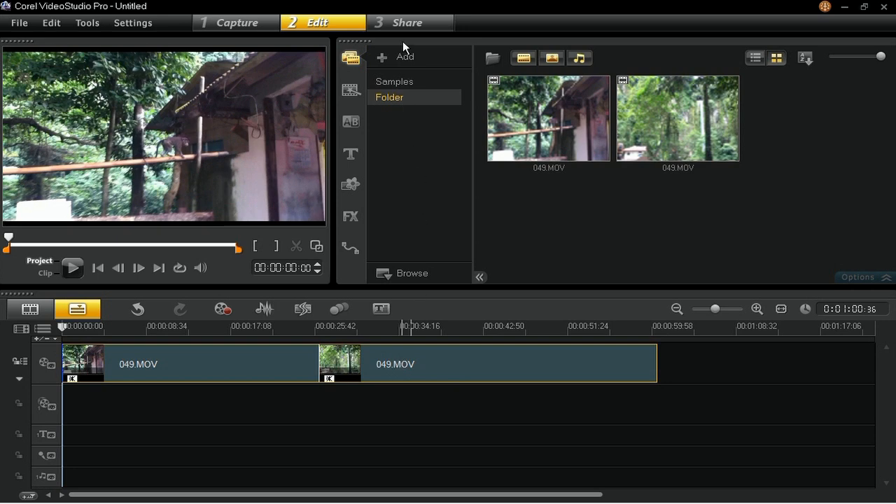
left_click(410, 23)
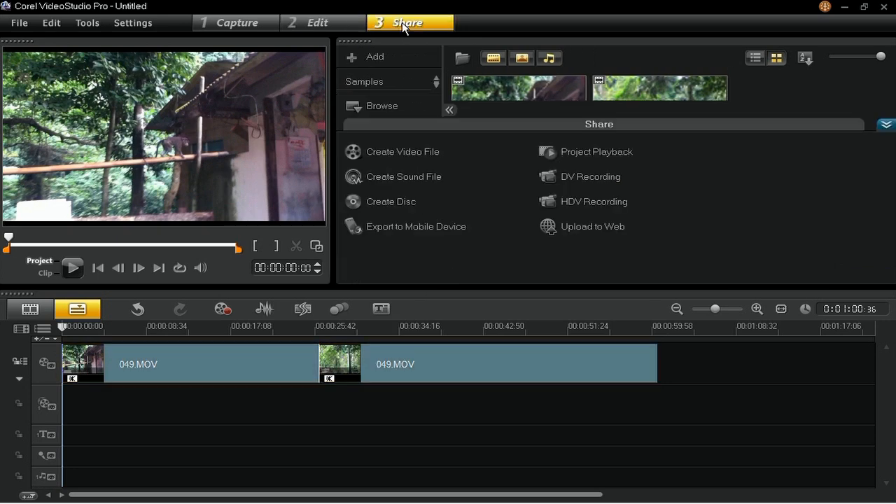
Show the Create Video File menu listing Ultra HD (4K) AVC and MPEG-4 presets.
left_click(402, 151)
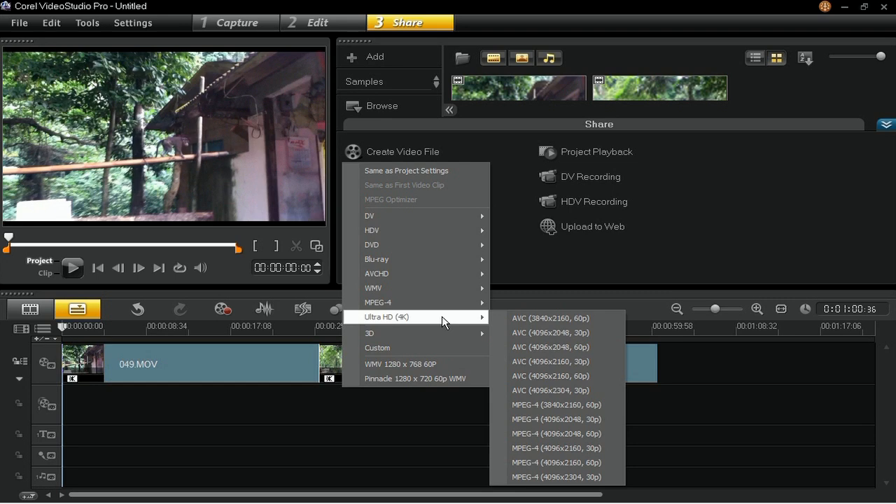
mouse_move(553, 318)
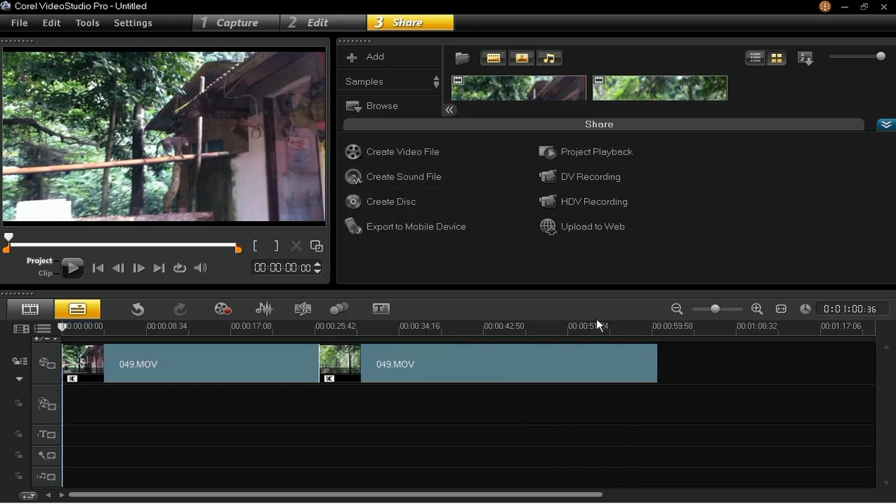
Render the clips with the AVC 3840x2160 60p preset to a file named 'Ultra HD'.
left_click(401, 151)
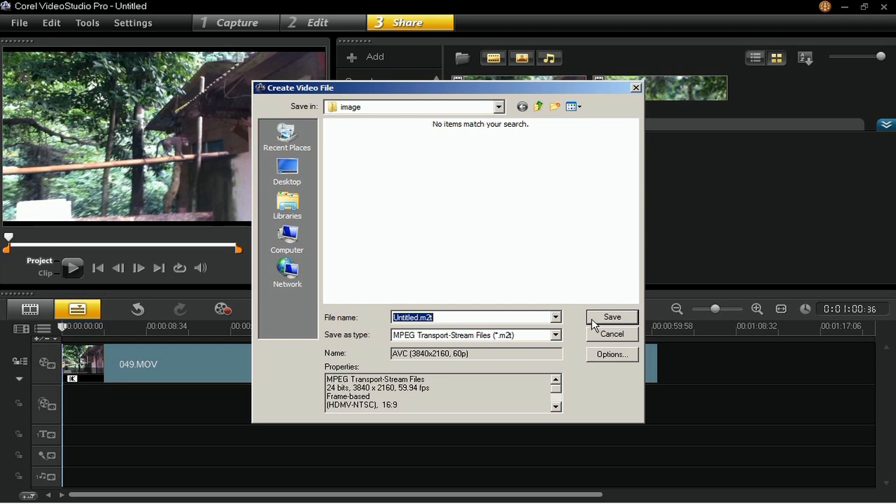
type("Ultra HD")
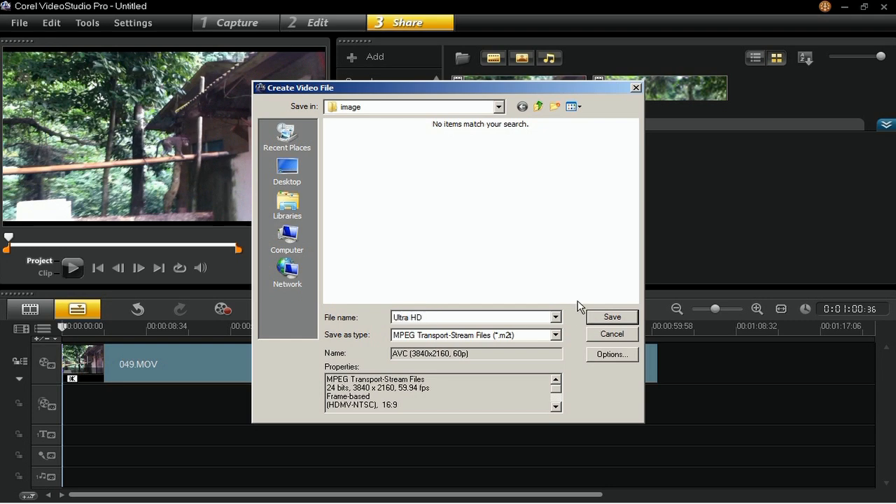
left_click(611, 334)
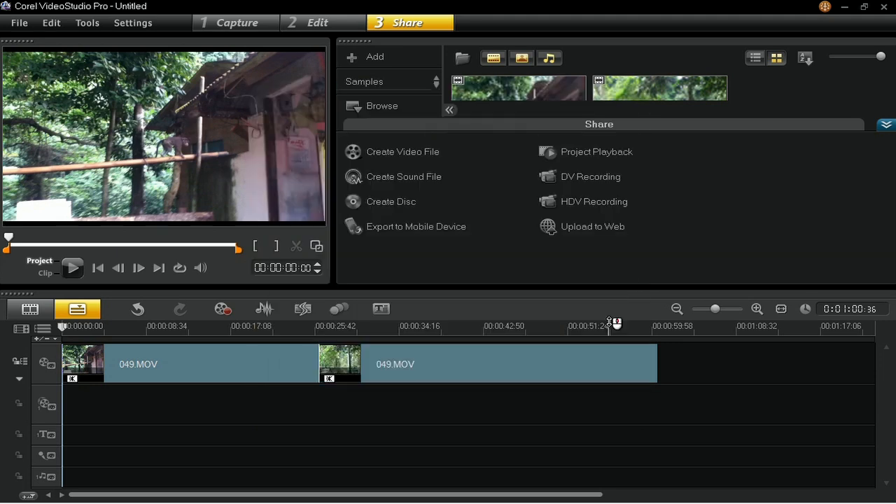
left_click(403, 151)
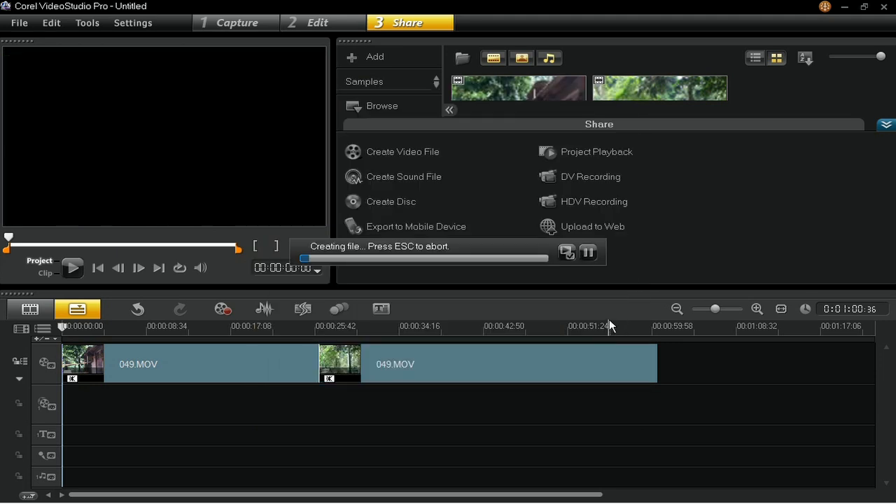